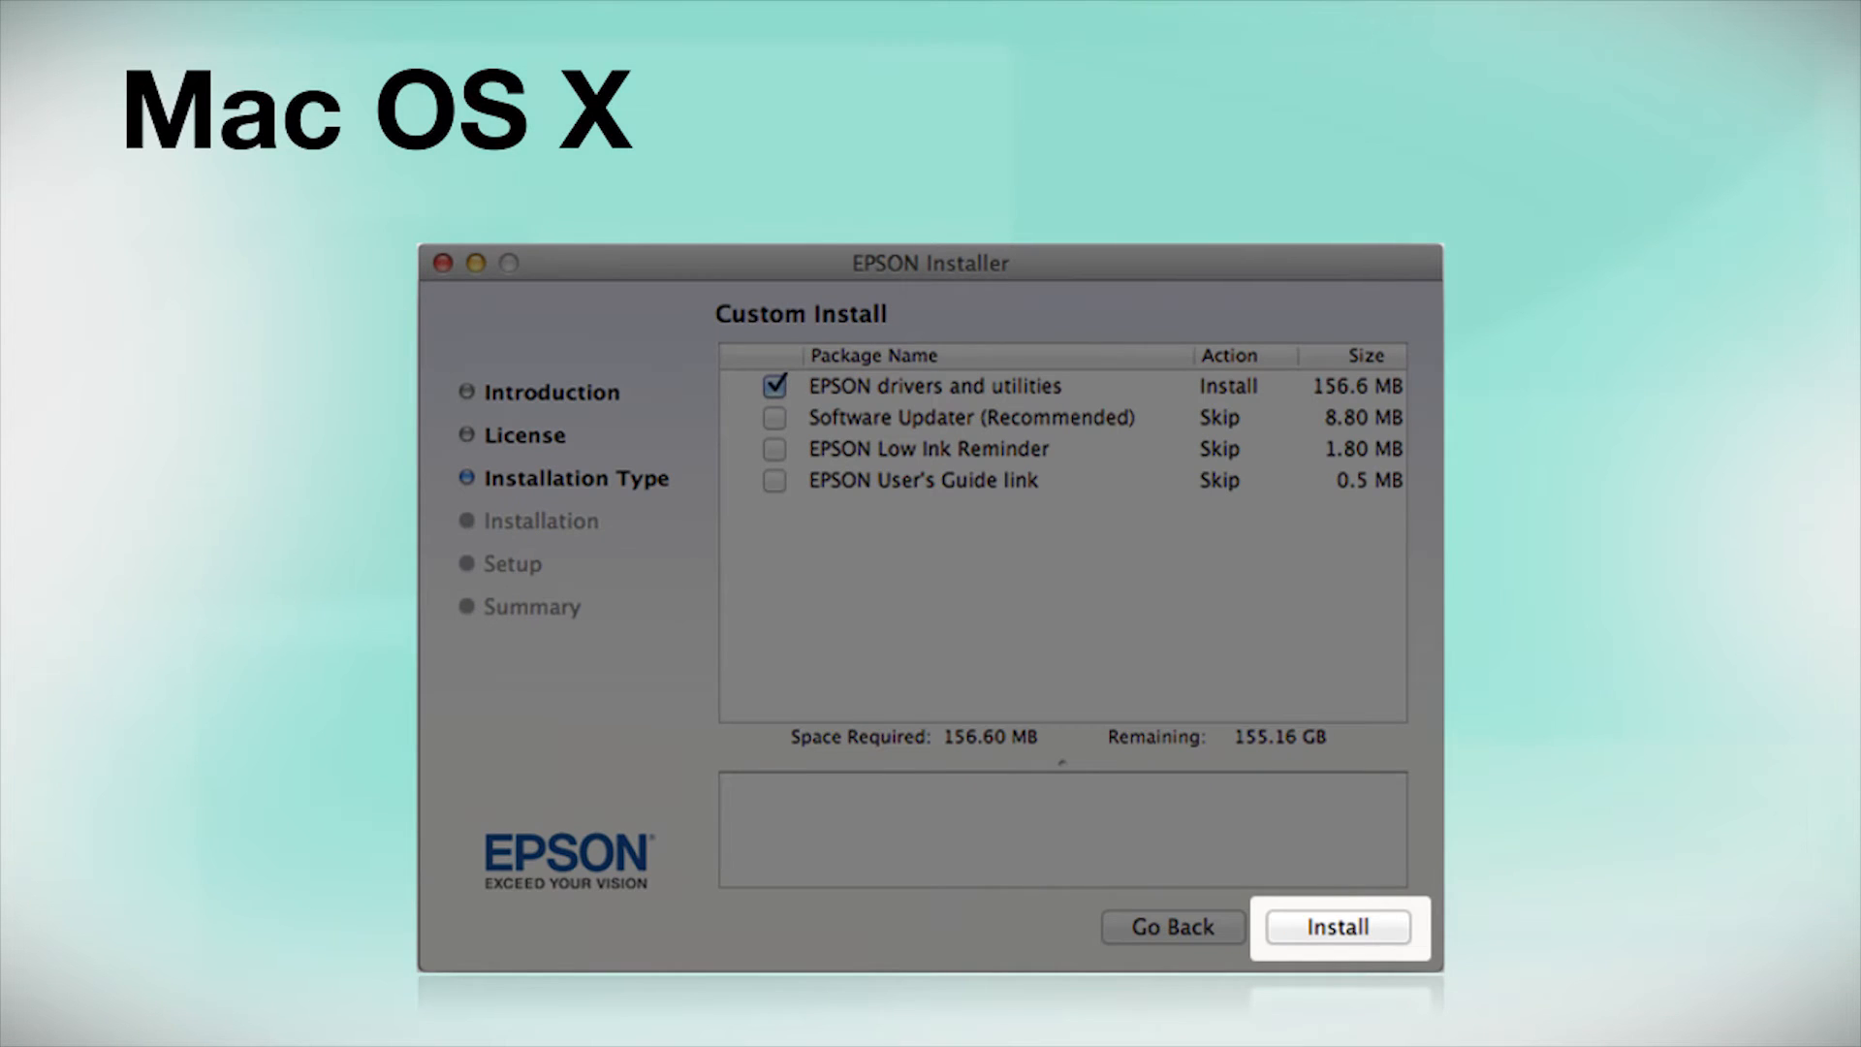
- Install the EPSON drivers and utilities, begin printer setup and choose a wireless connection
click(1336, 926)
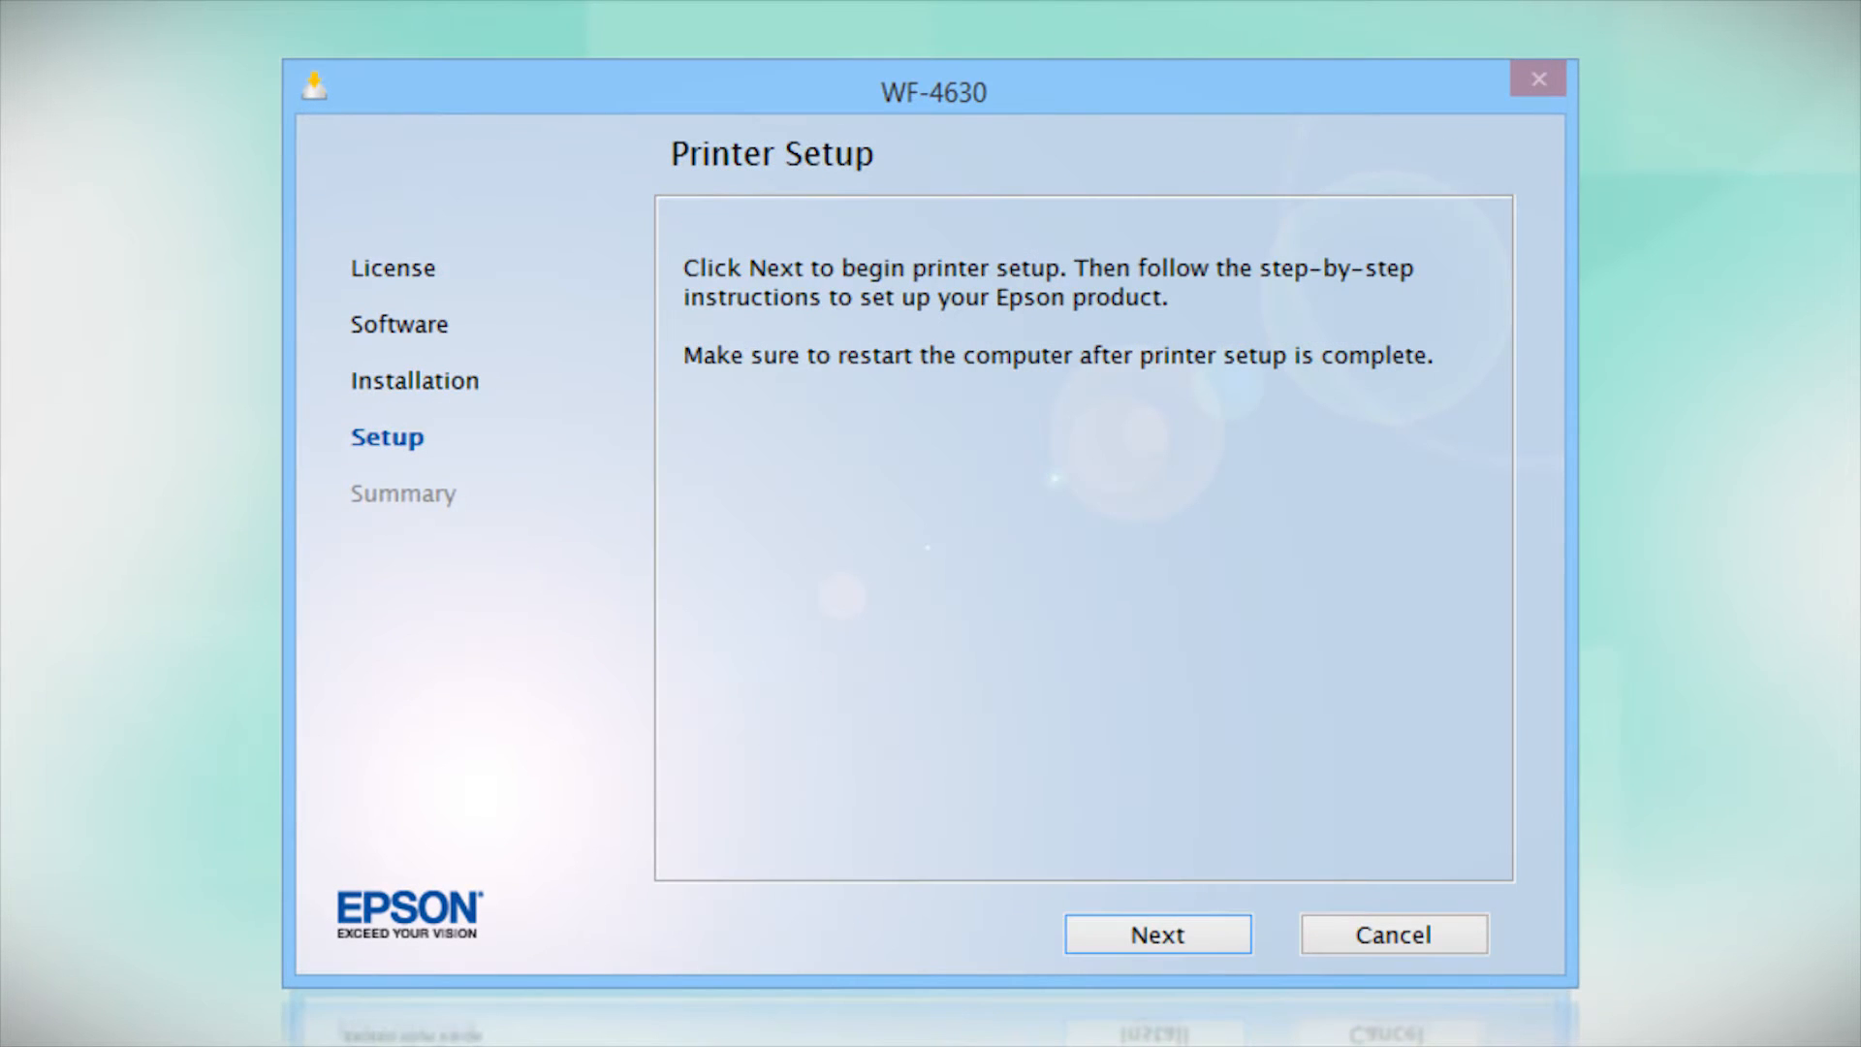
click(1155, 935)
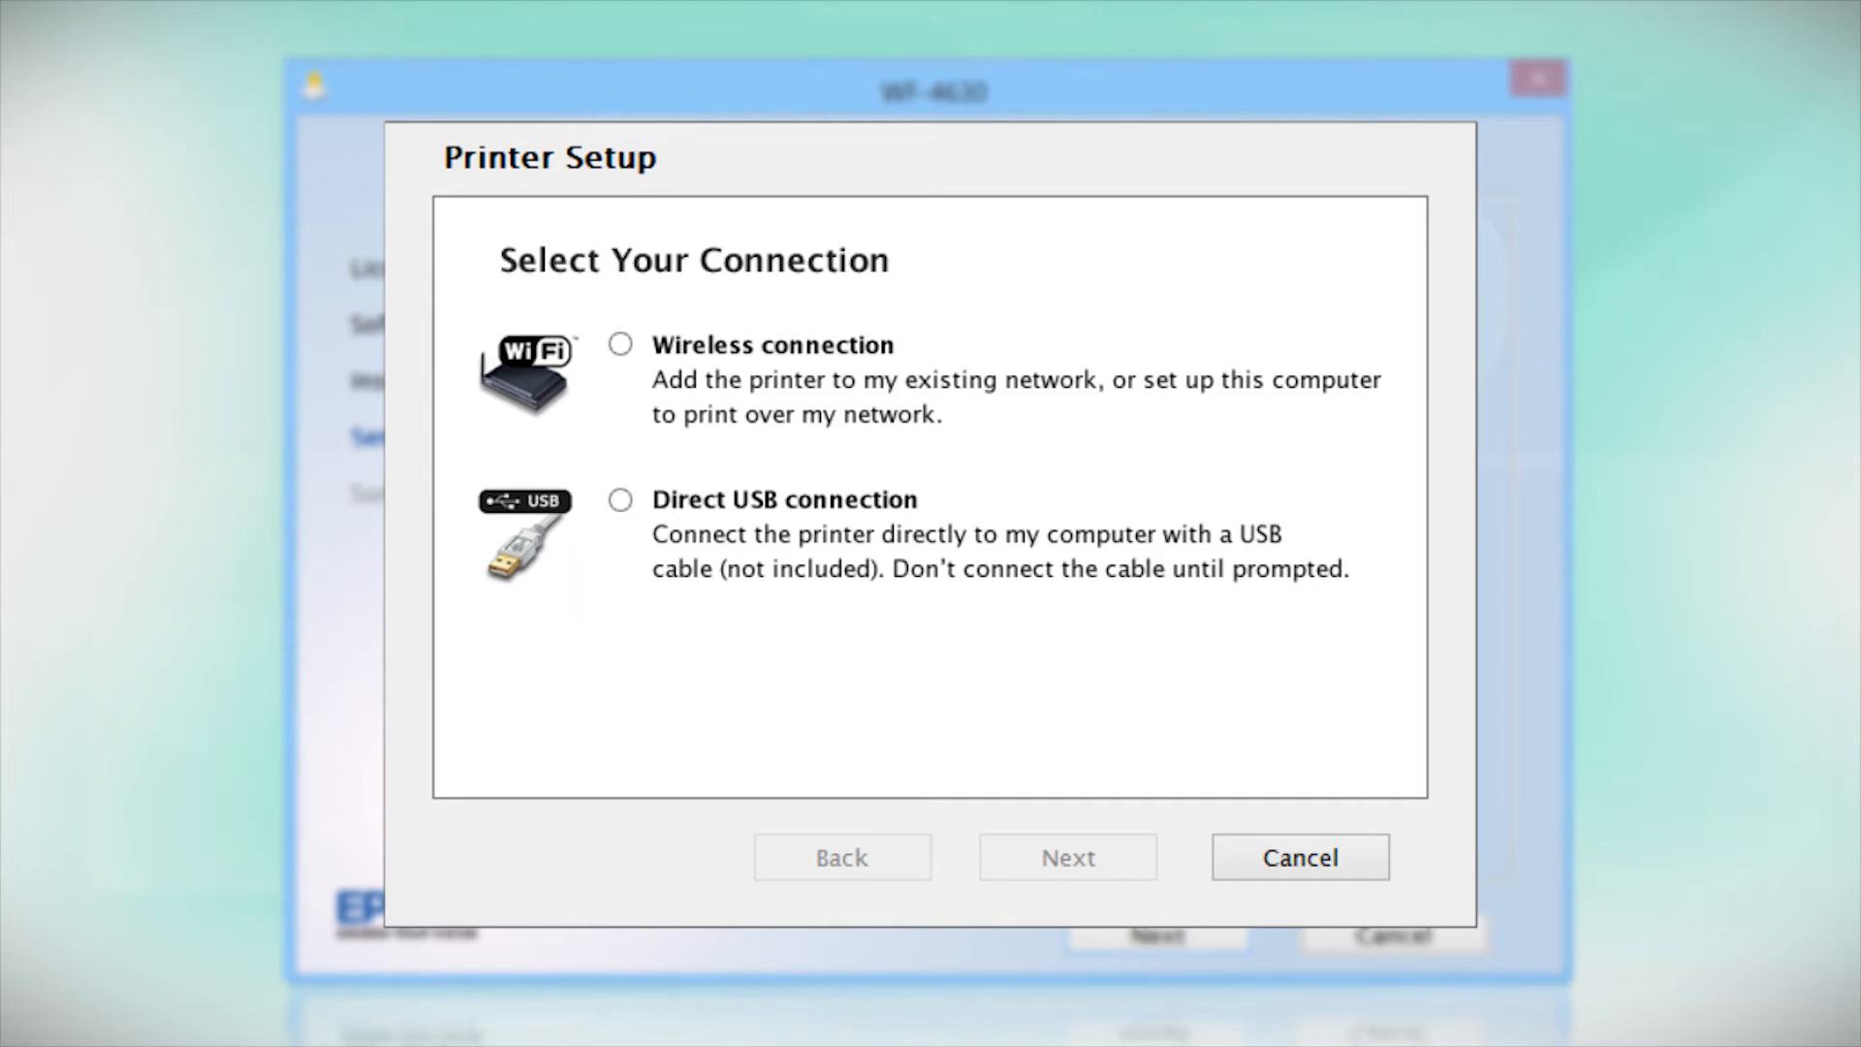
click(618, 345)
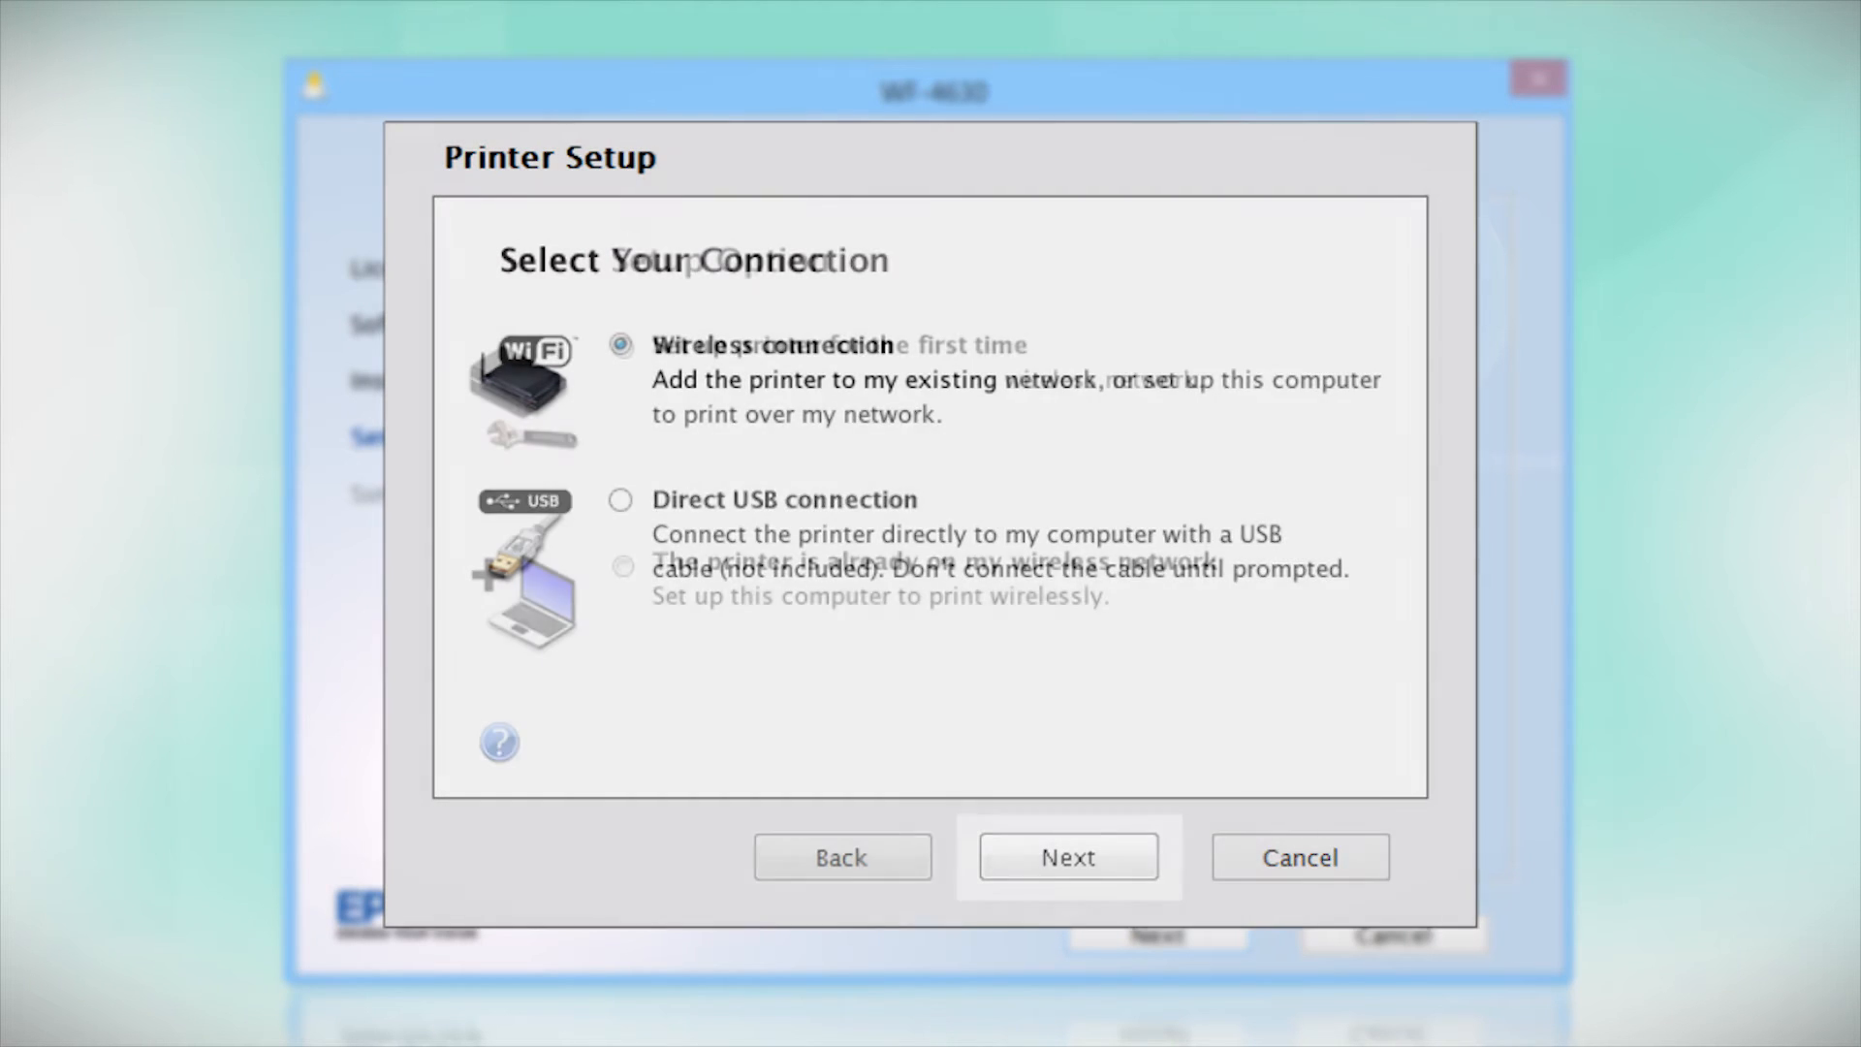
- Choose first-time printer setup using a temporary USB cable connection
click(1067, 855)
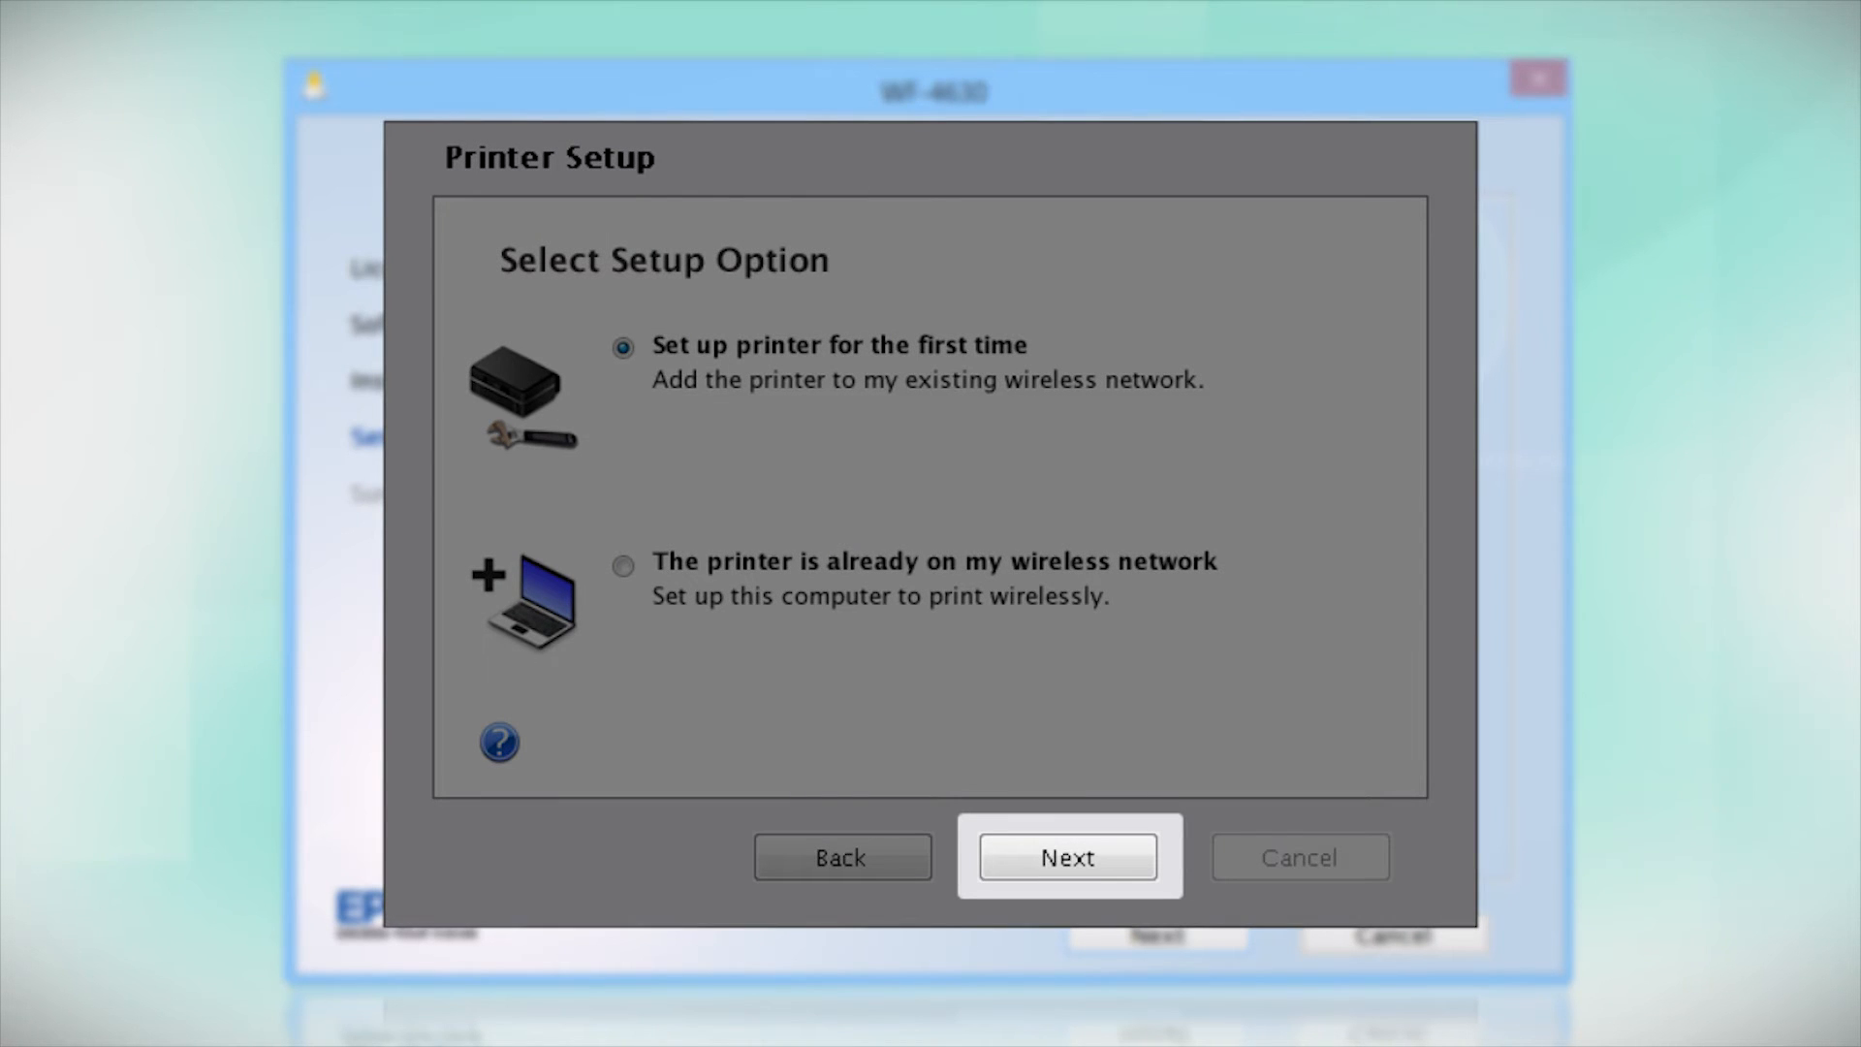
click(1065, 855)
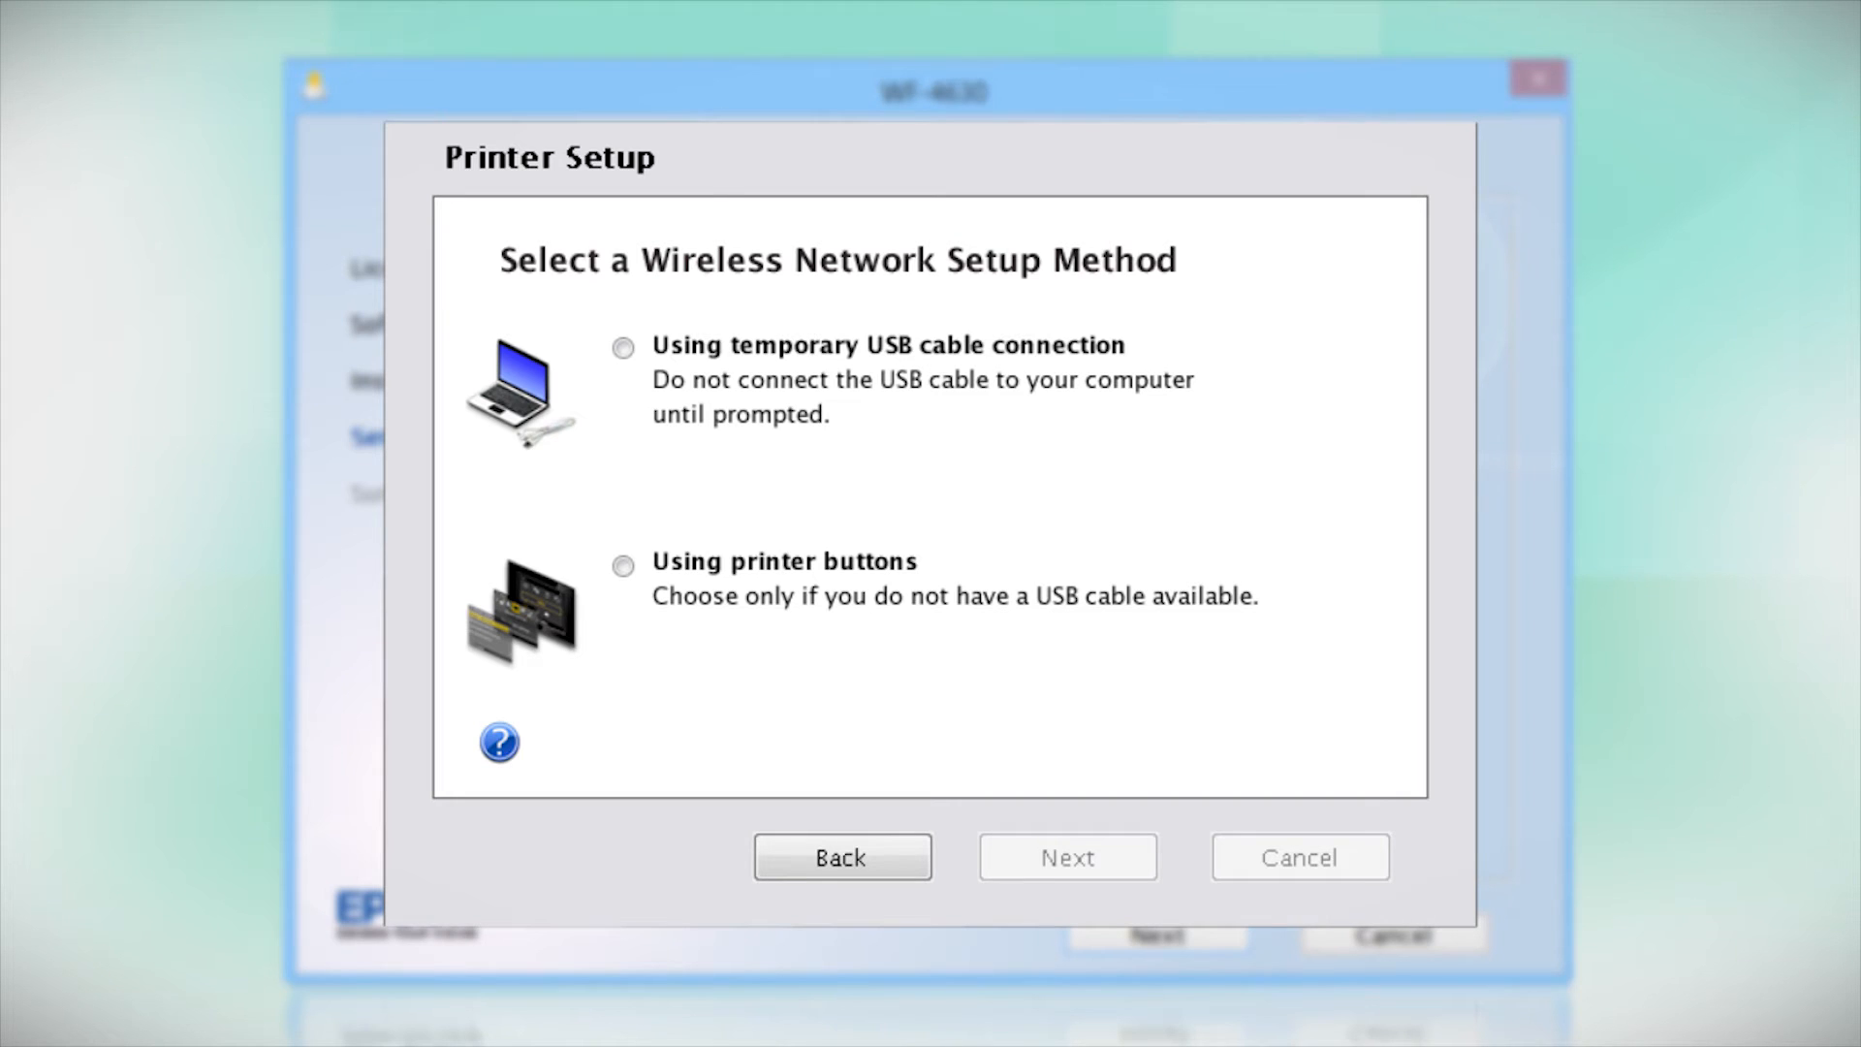
click(622, 347)
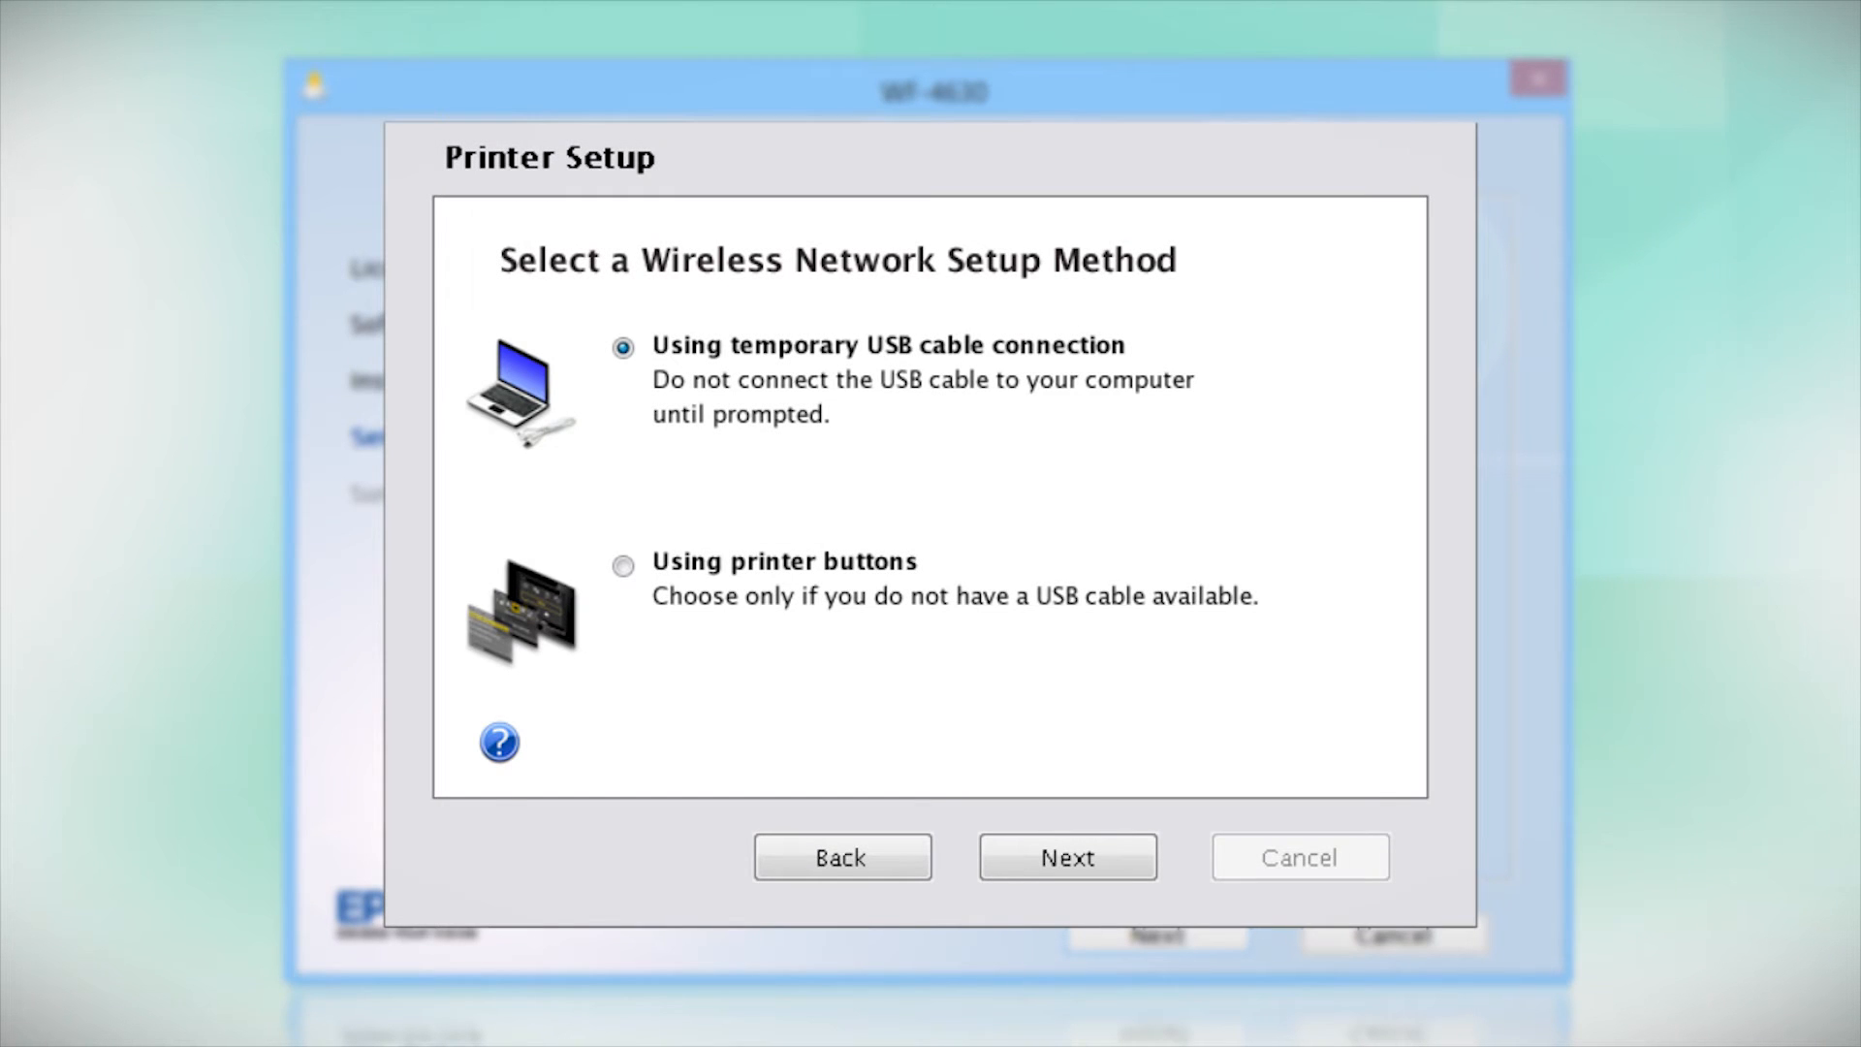
click(1065, 855)
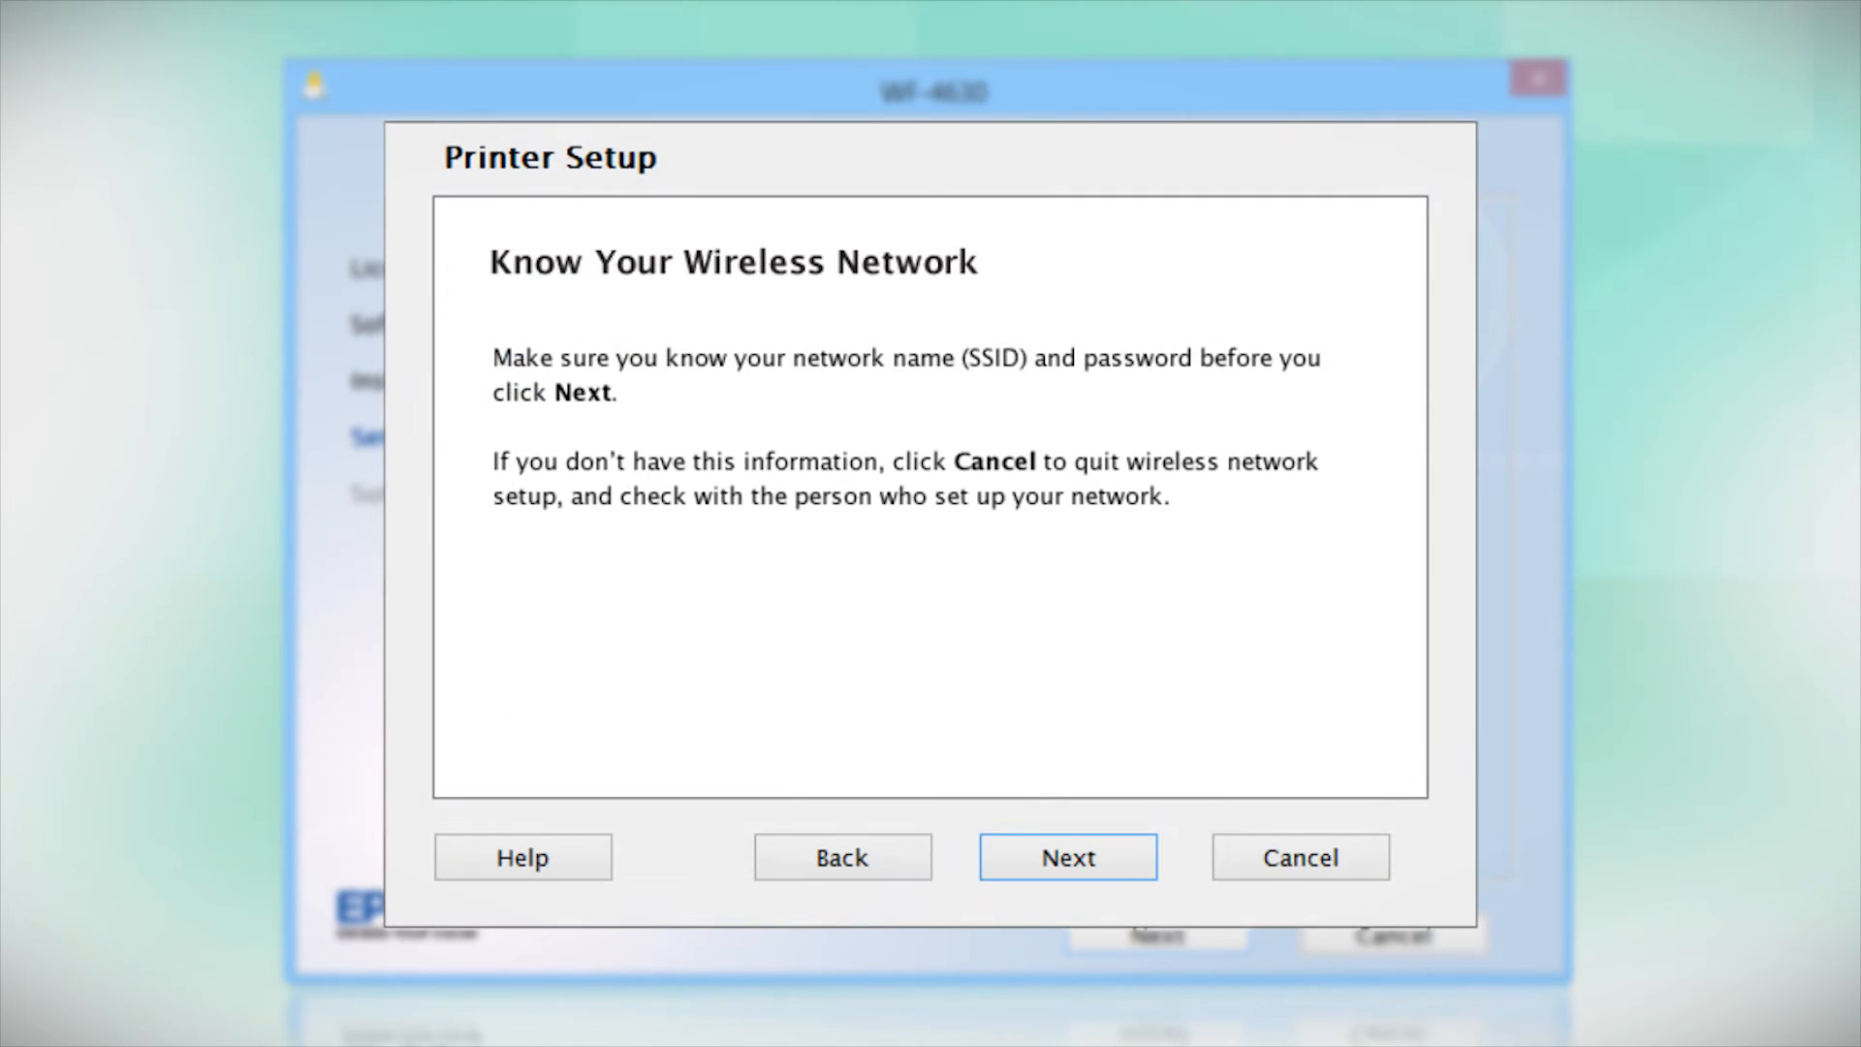
- Continue past the network name/password reminder and the ink-priming notice
click(1067, 855)
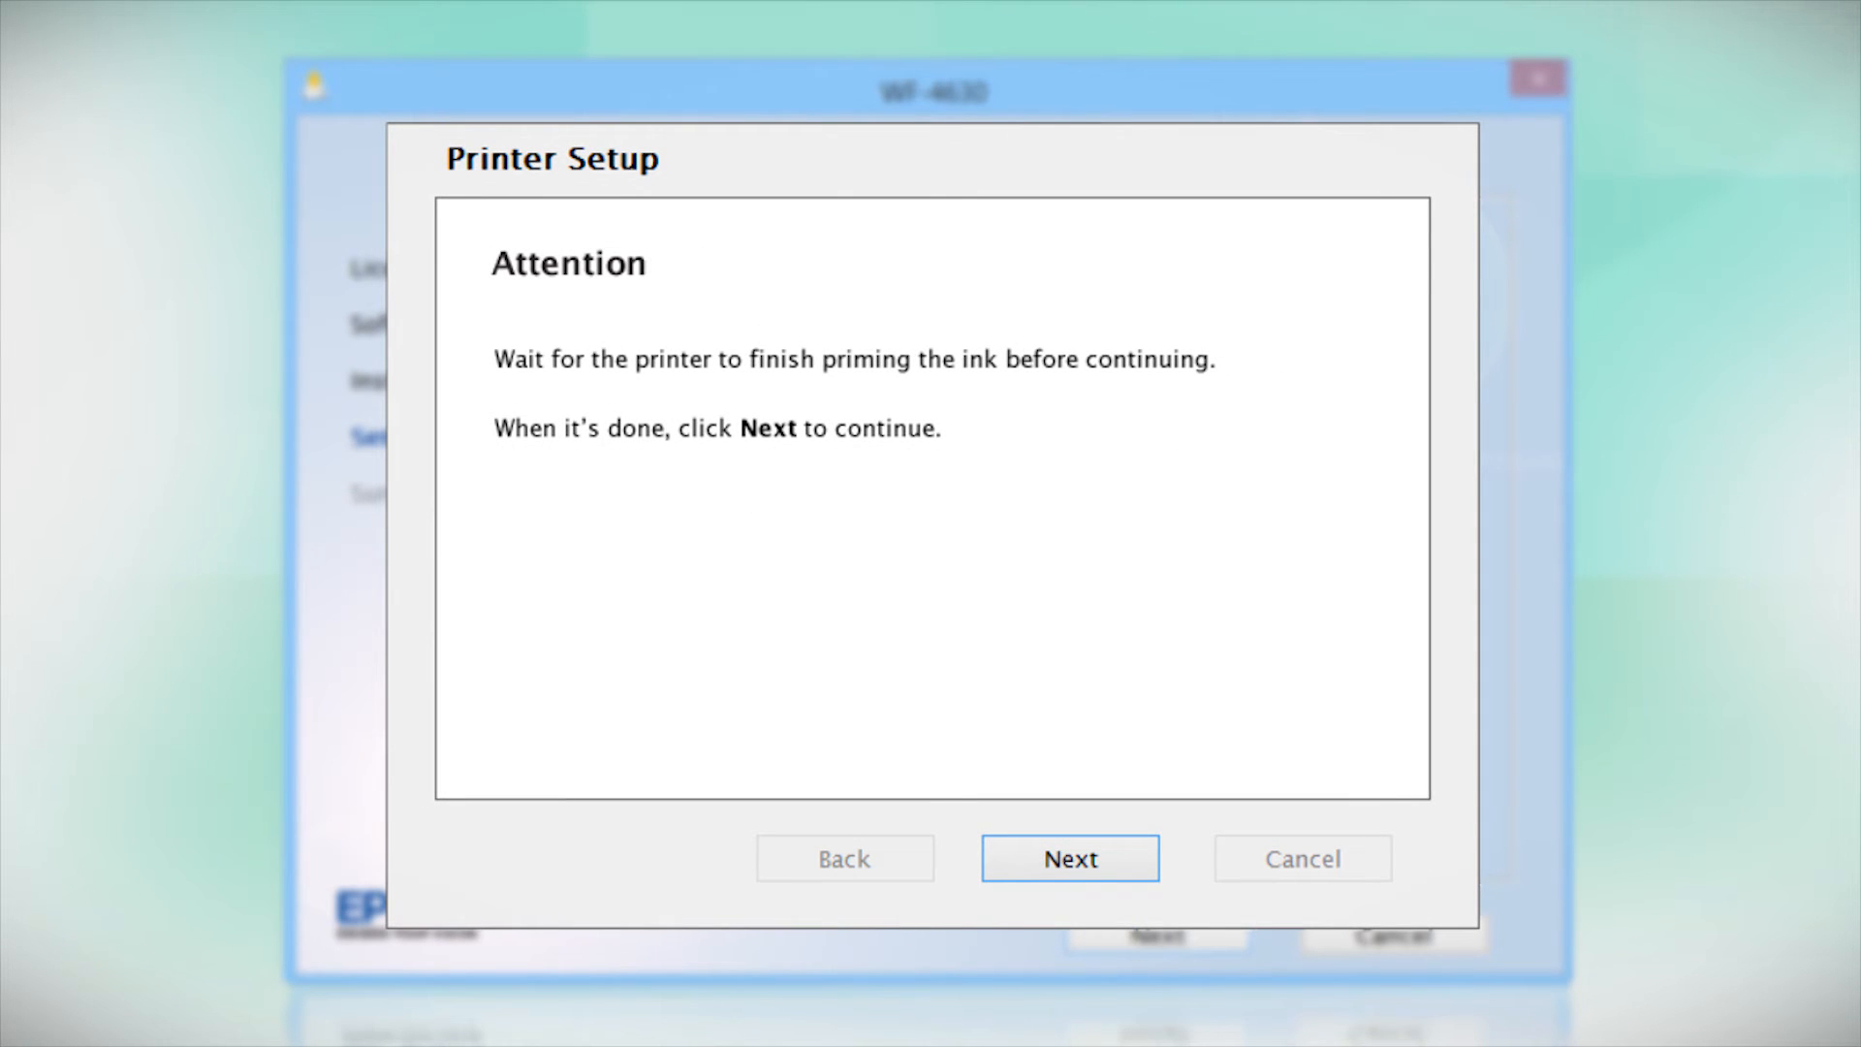
click(1068, 857)
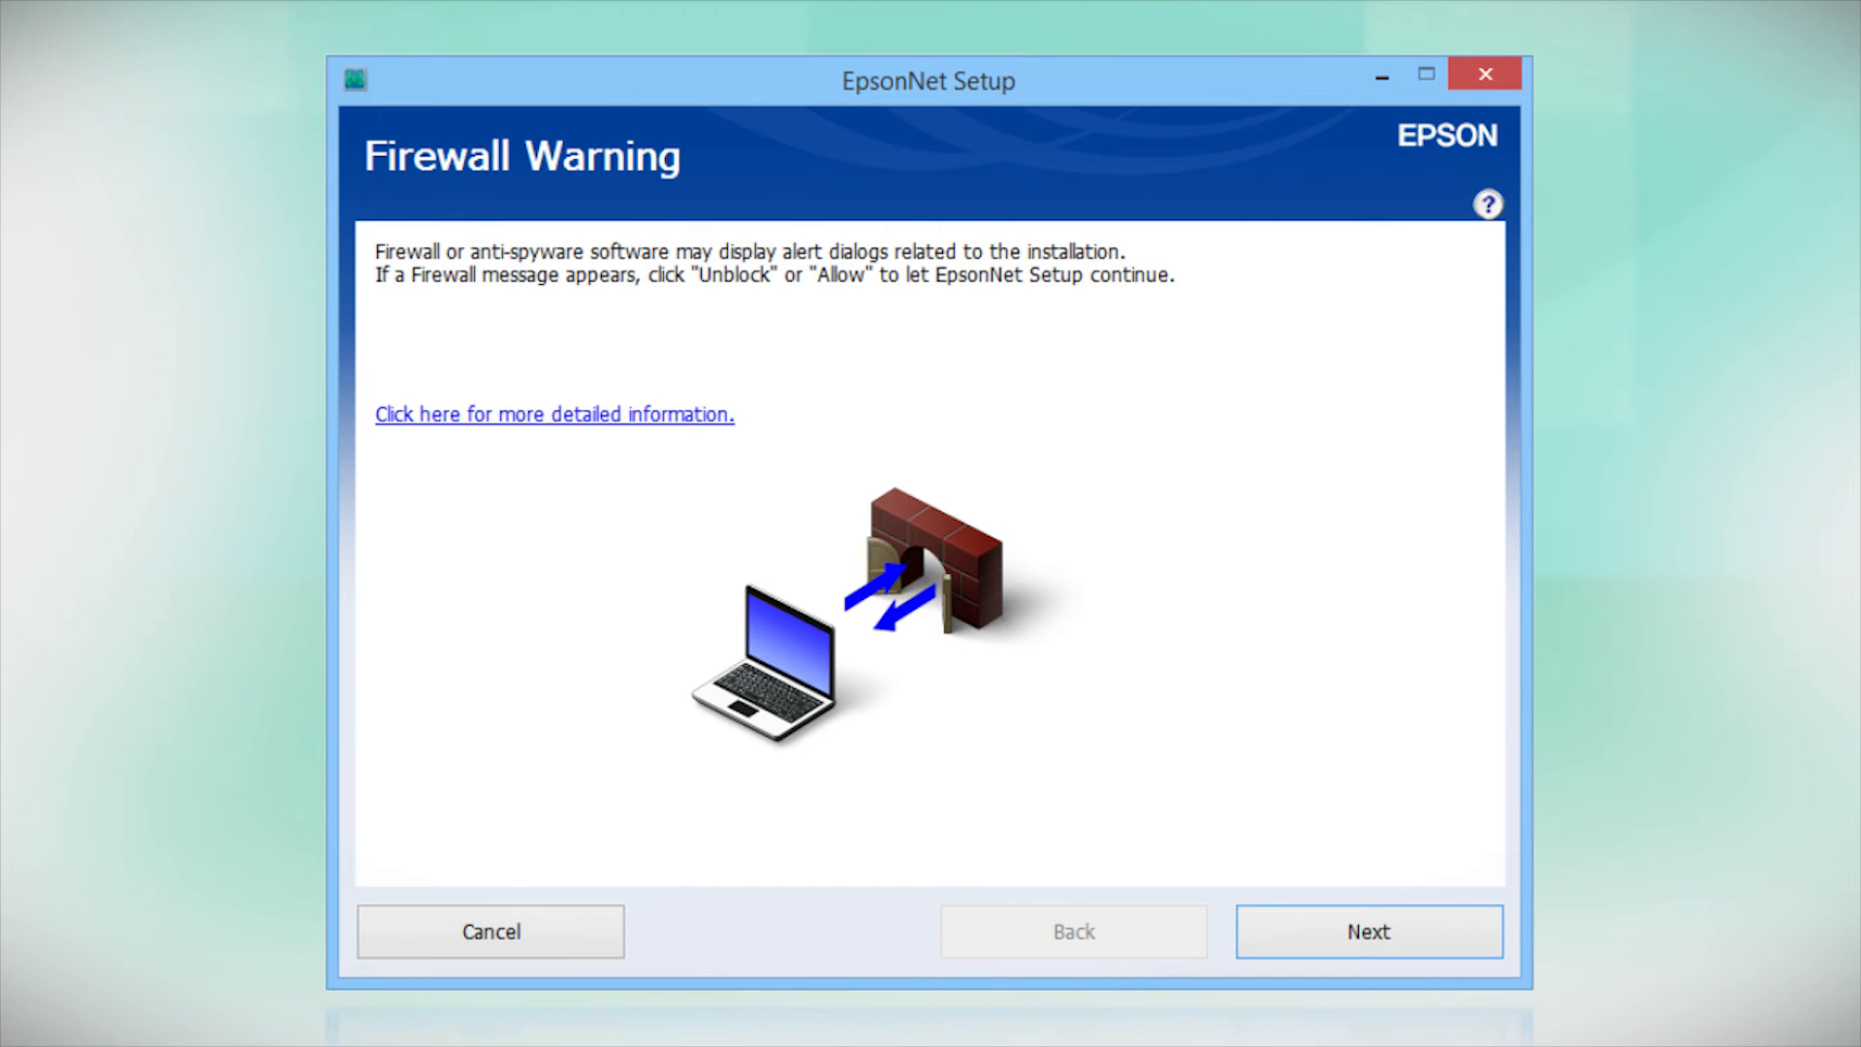
- Pass the firewall warning and join the printer to MyNetwork with its WPA password
click(1367, 931)
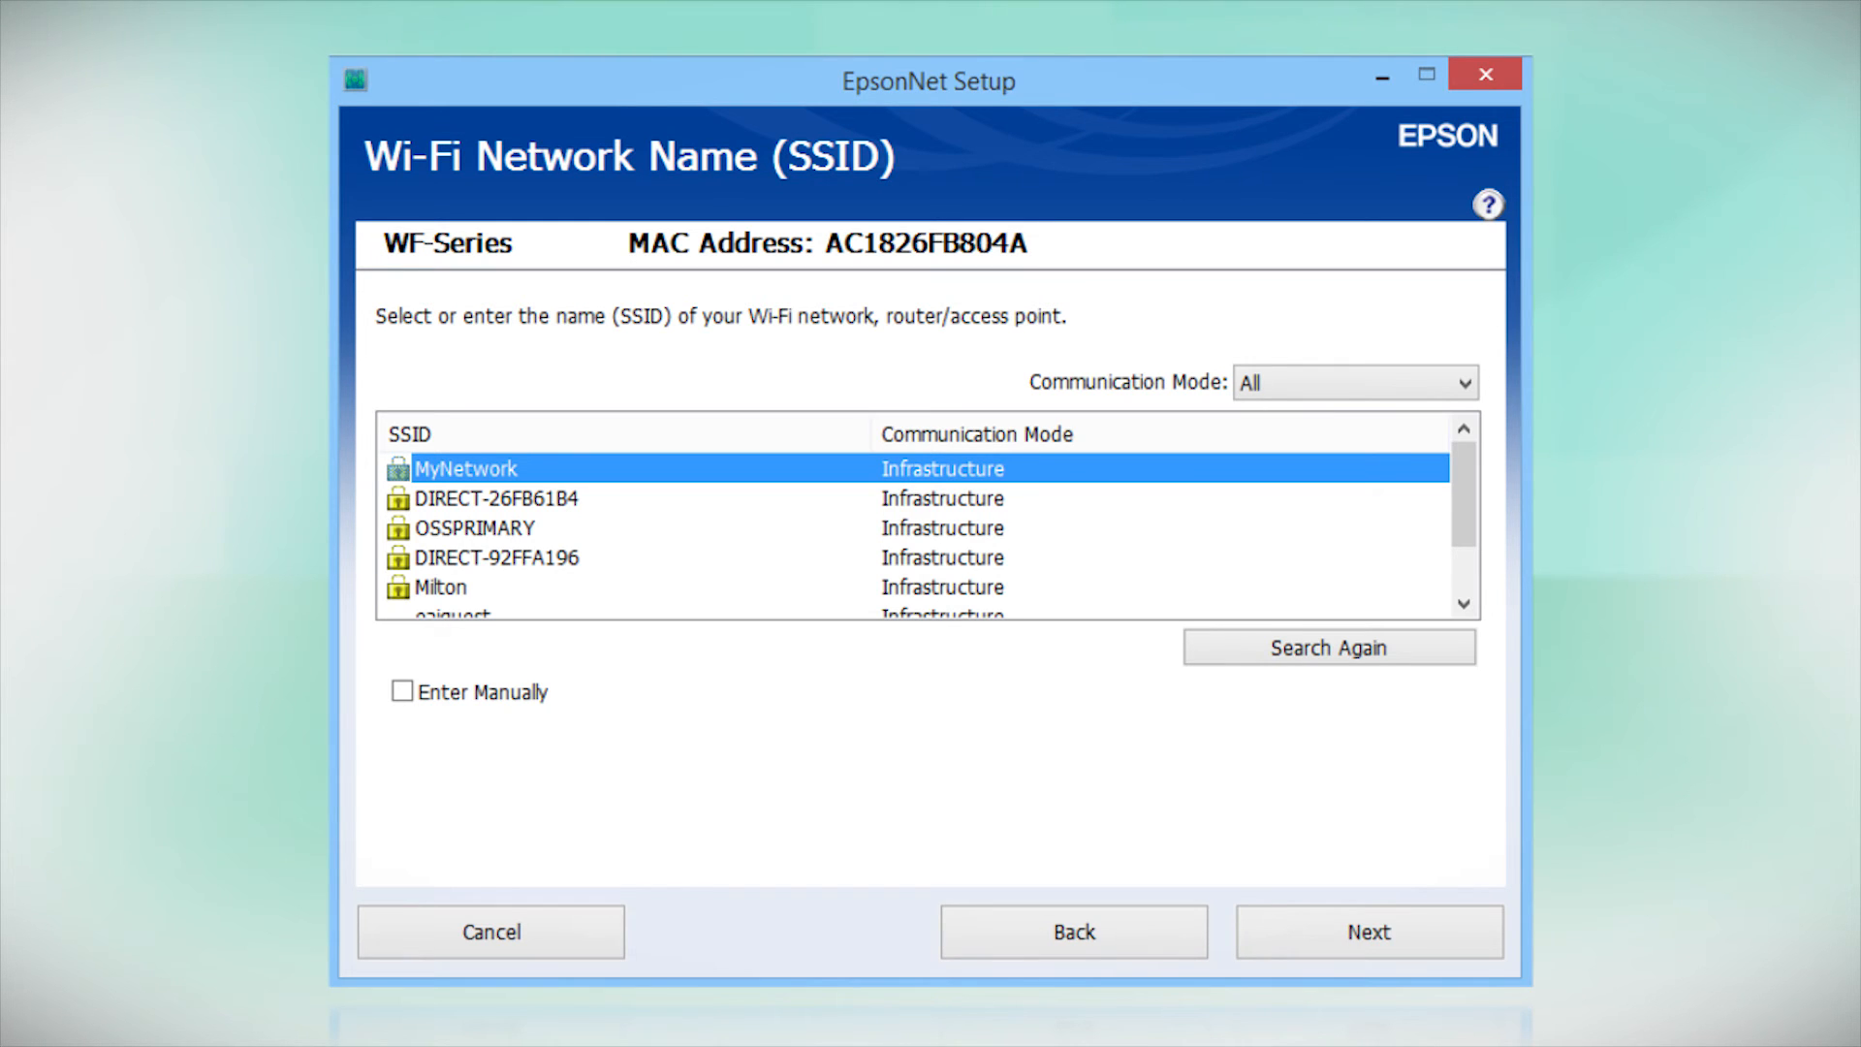
click(1367, 931)
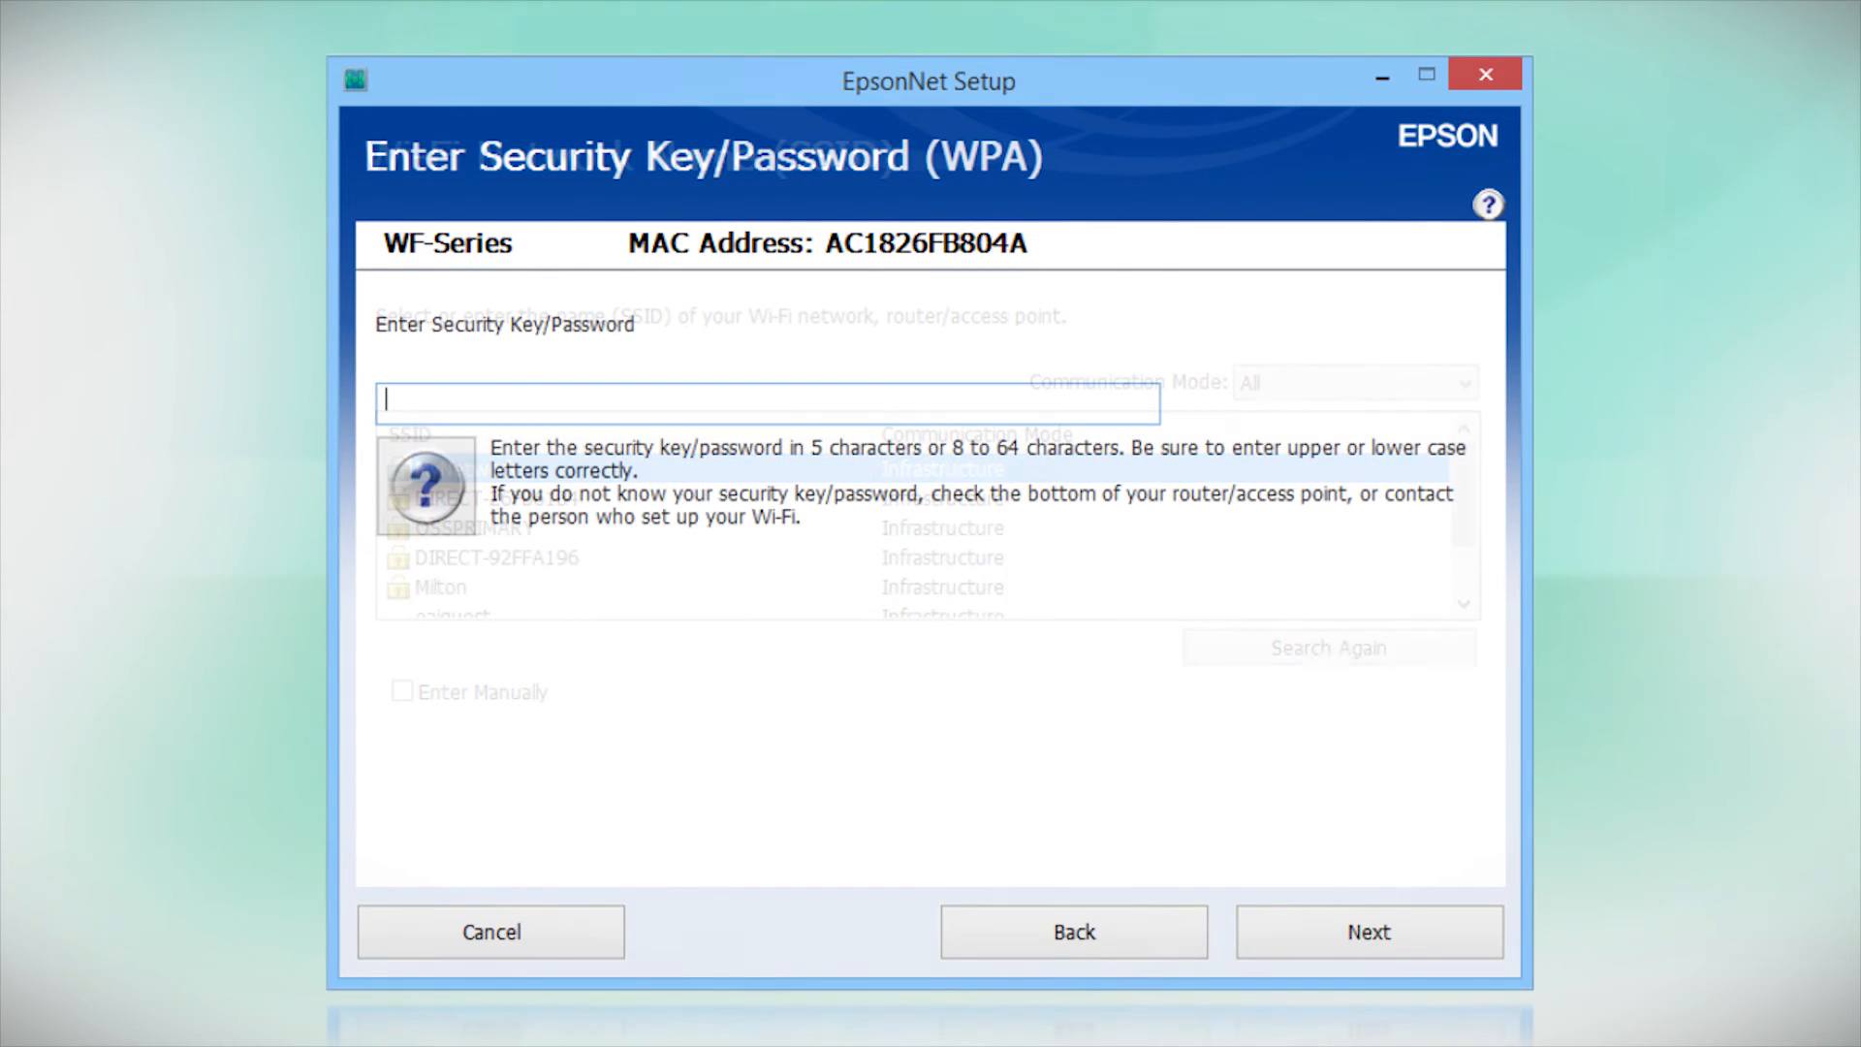
text(*)
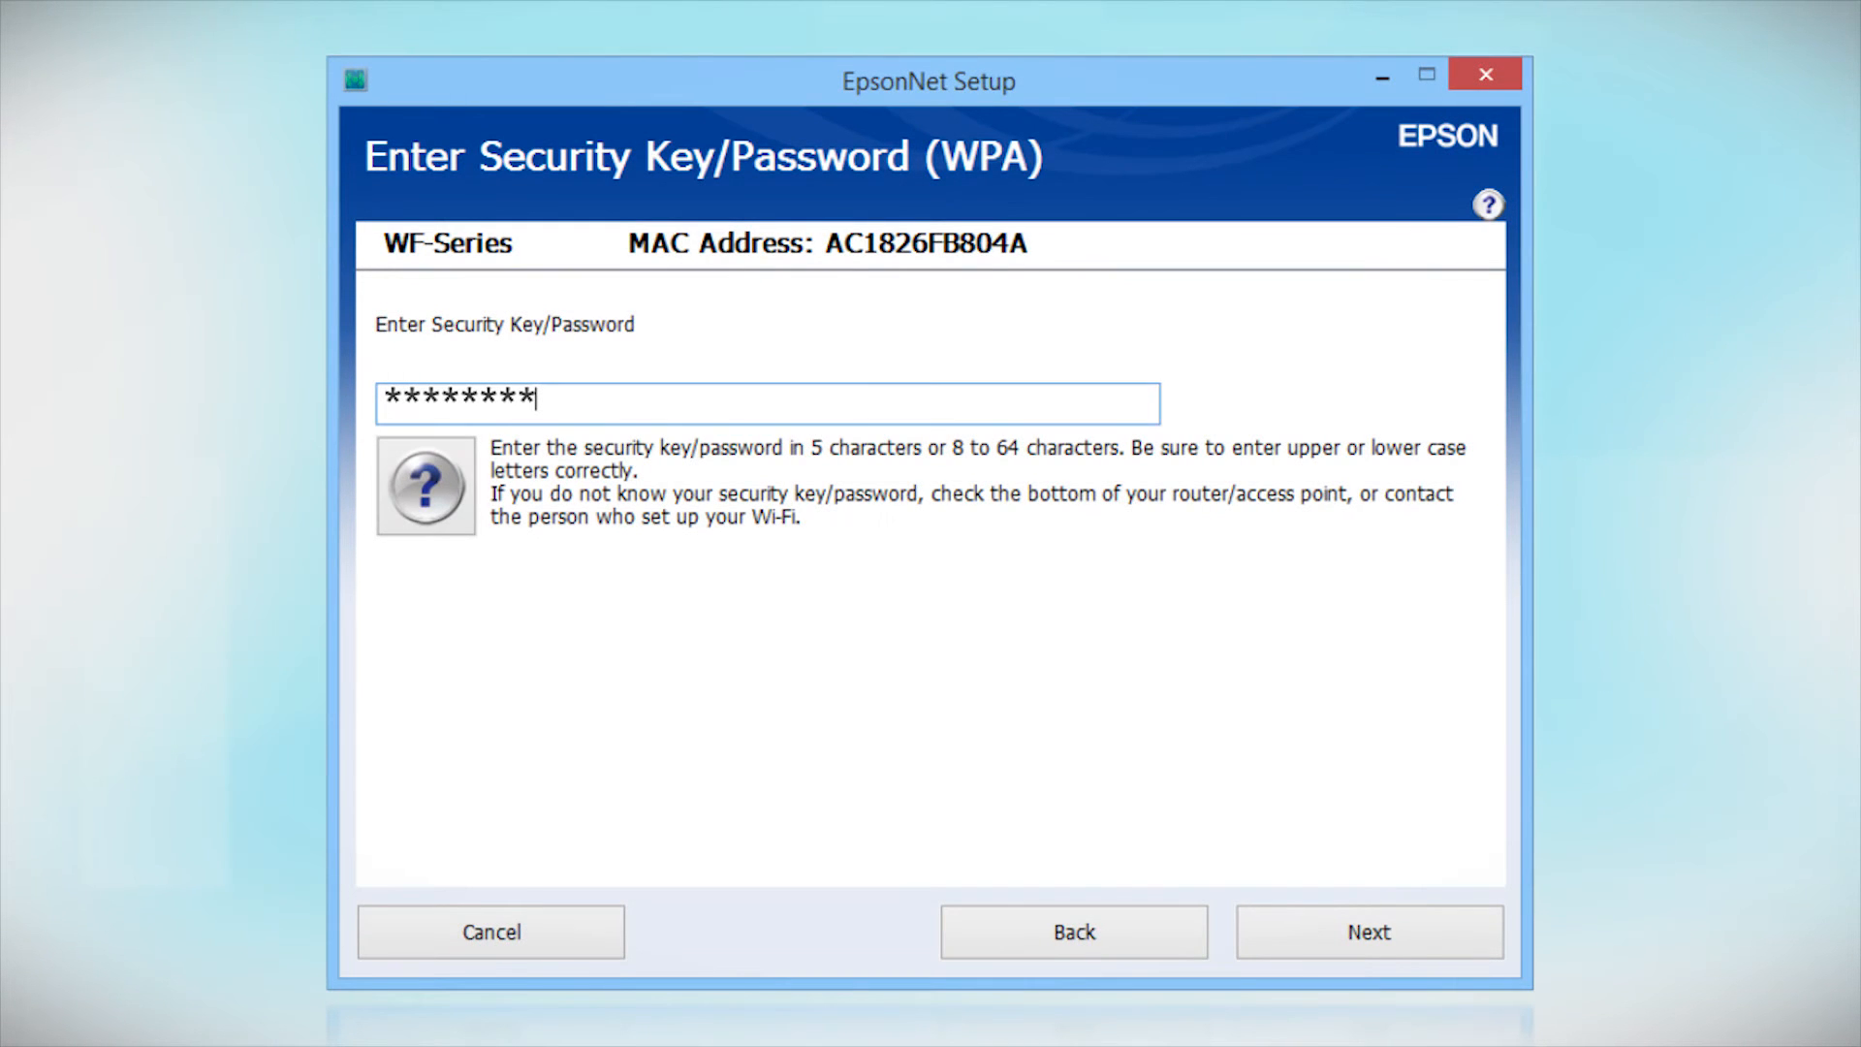
click(1369, 932)
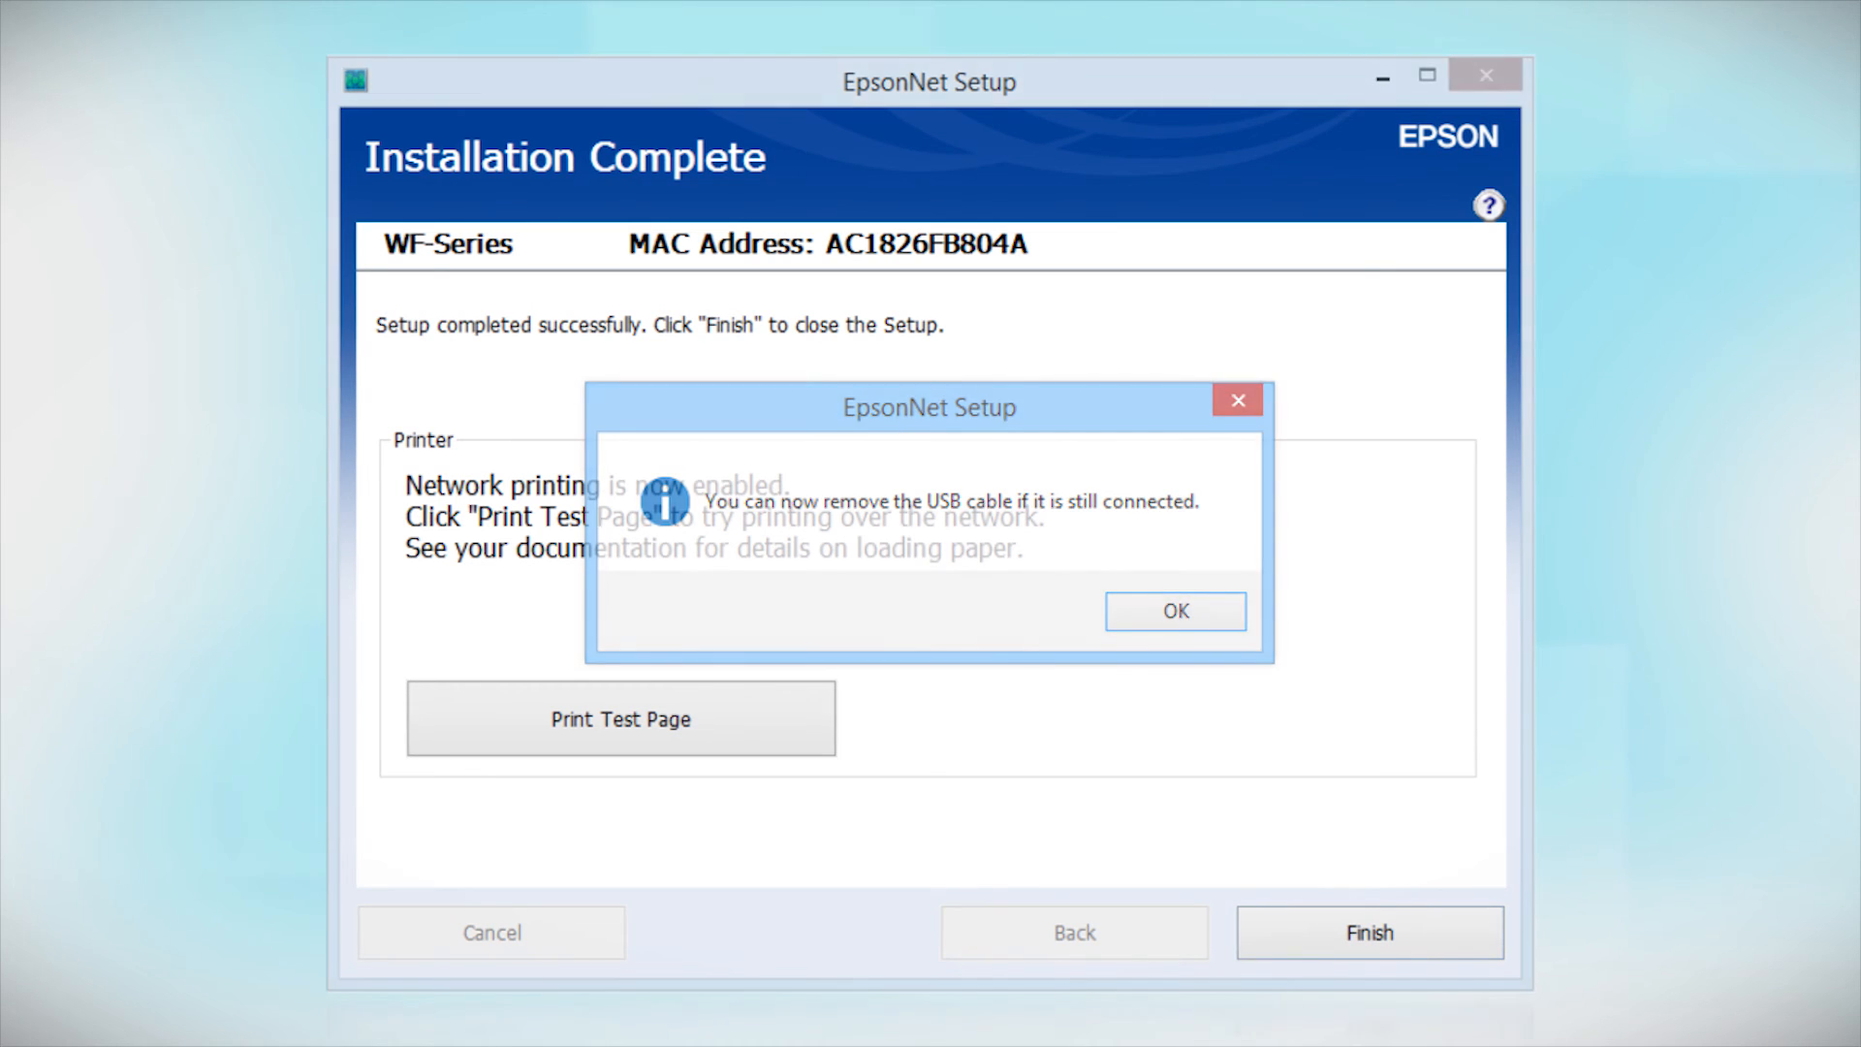
- Dismiss the USB cable removal notice and finish EpsonNet Setup
click(1173, 610)
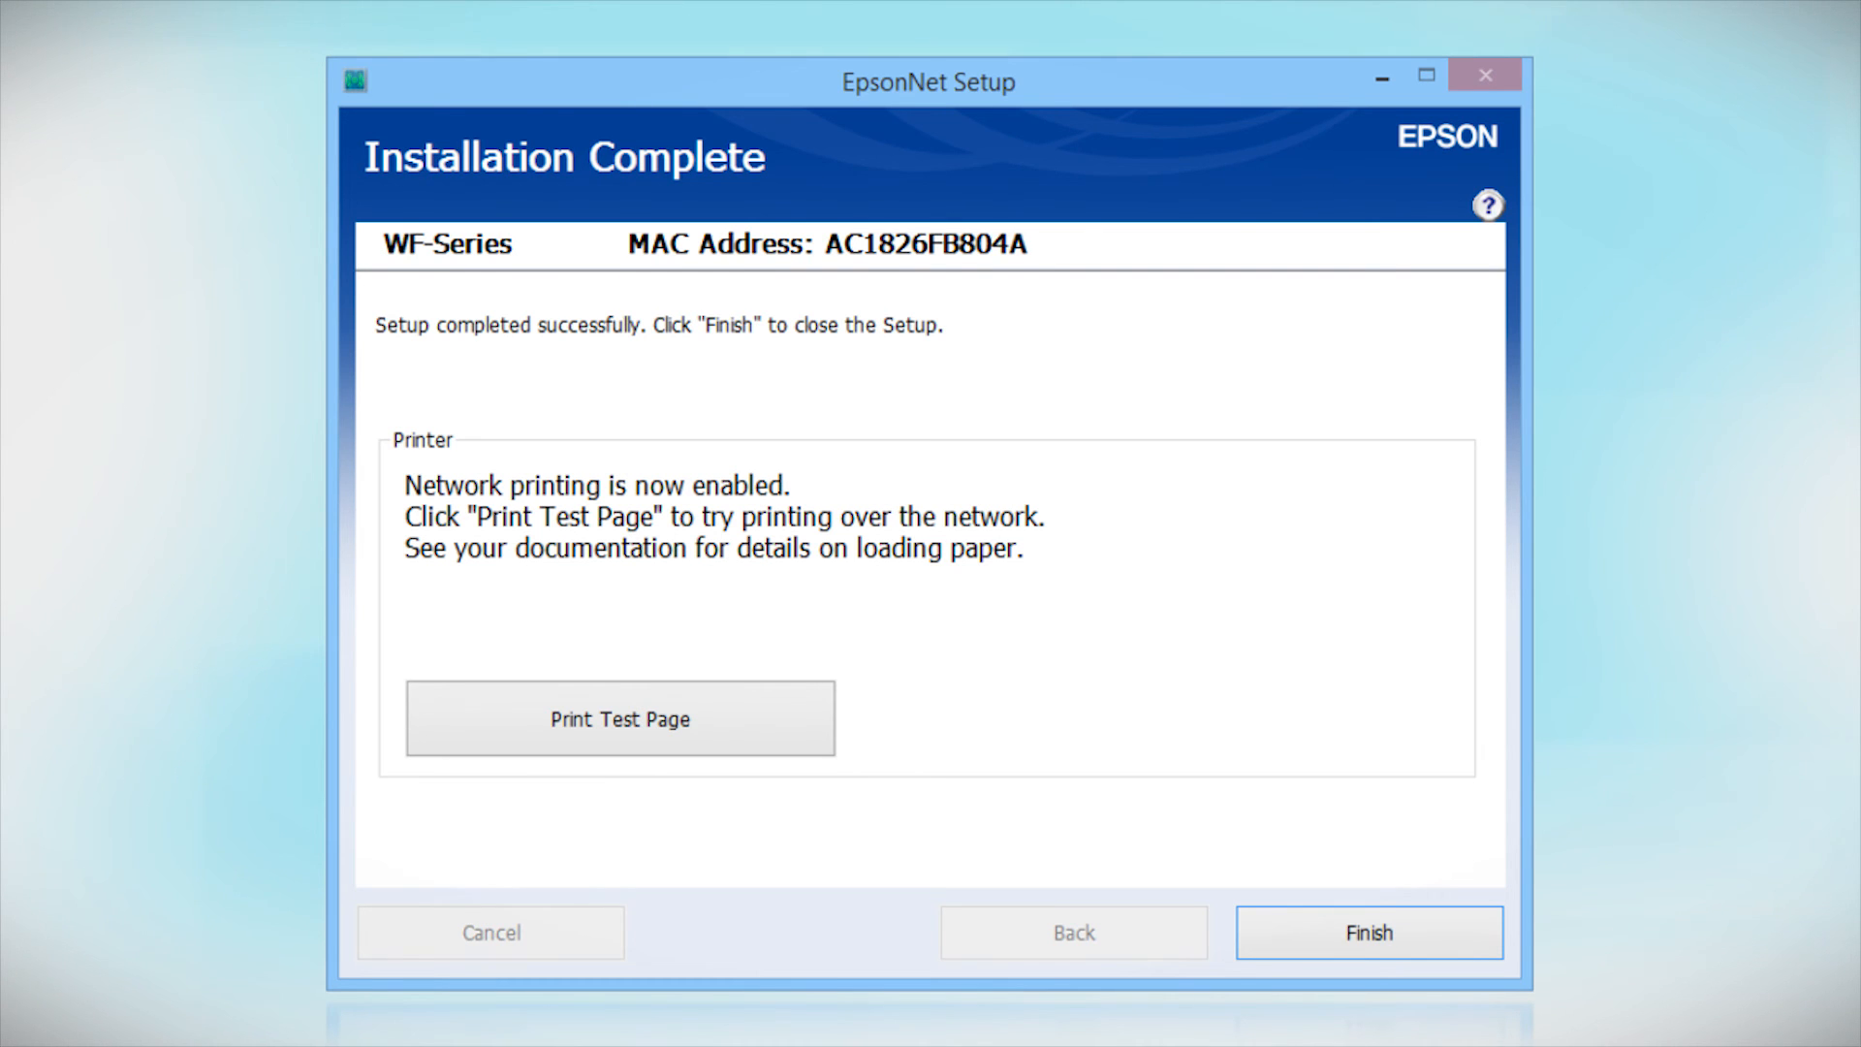
click(1367, 933)
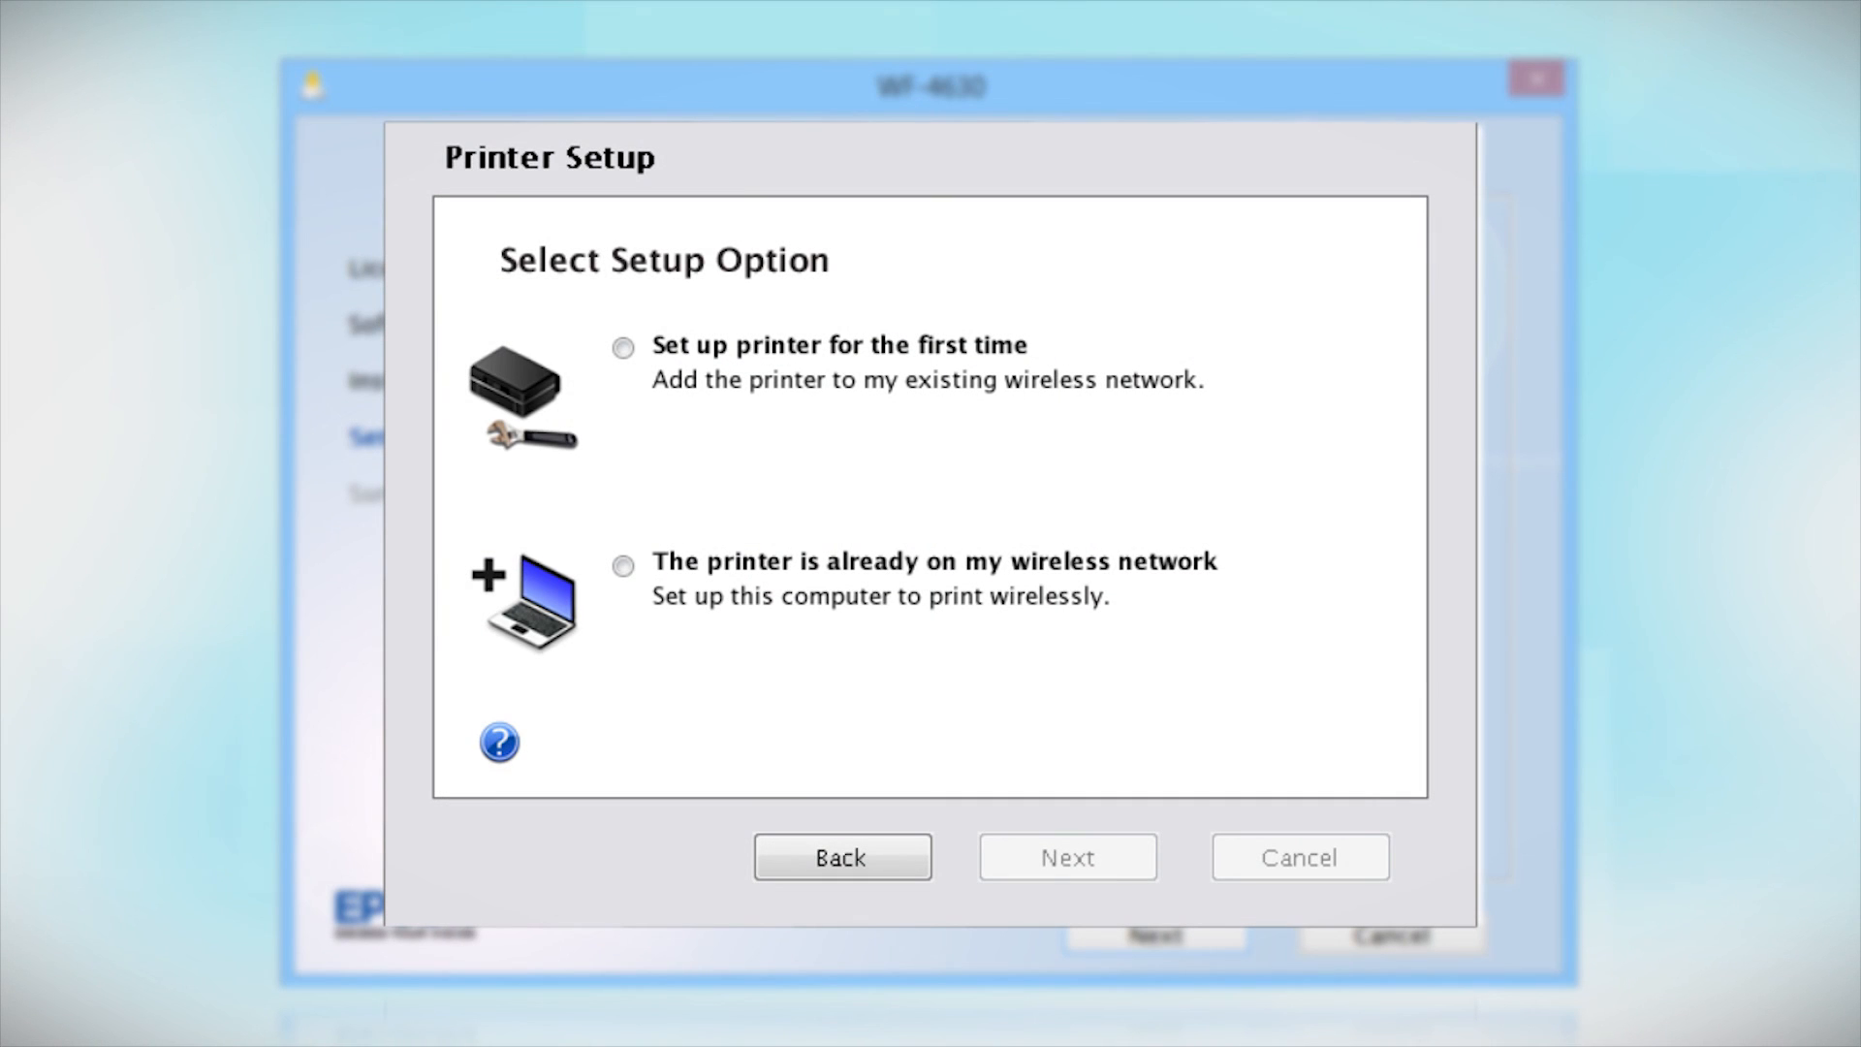
- Choose 'The printer is already on my wireless network' as the setup option
click(622, 566)
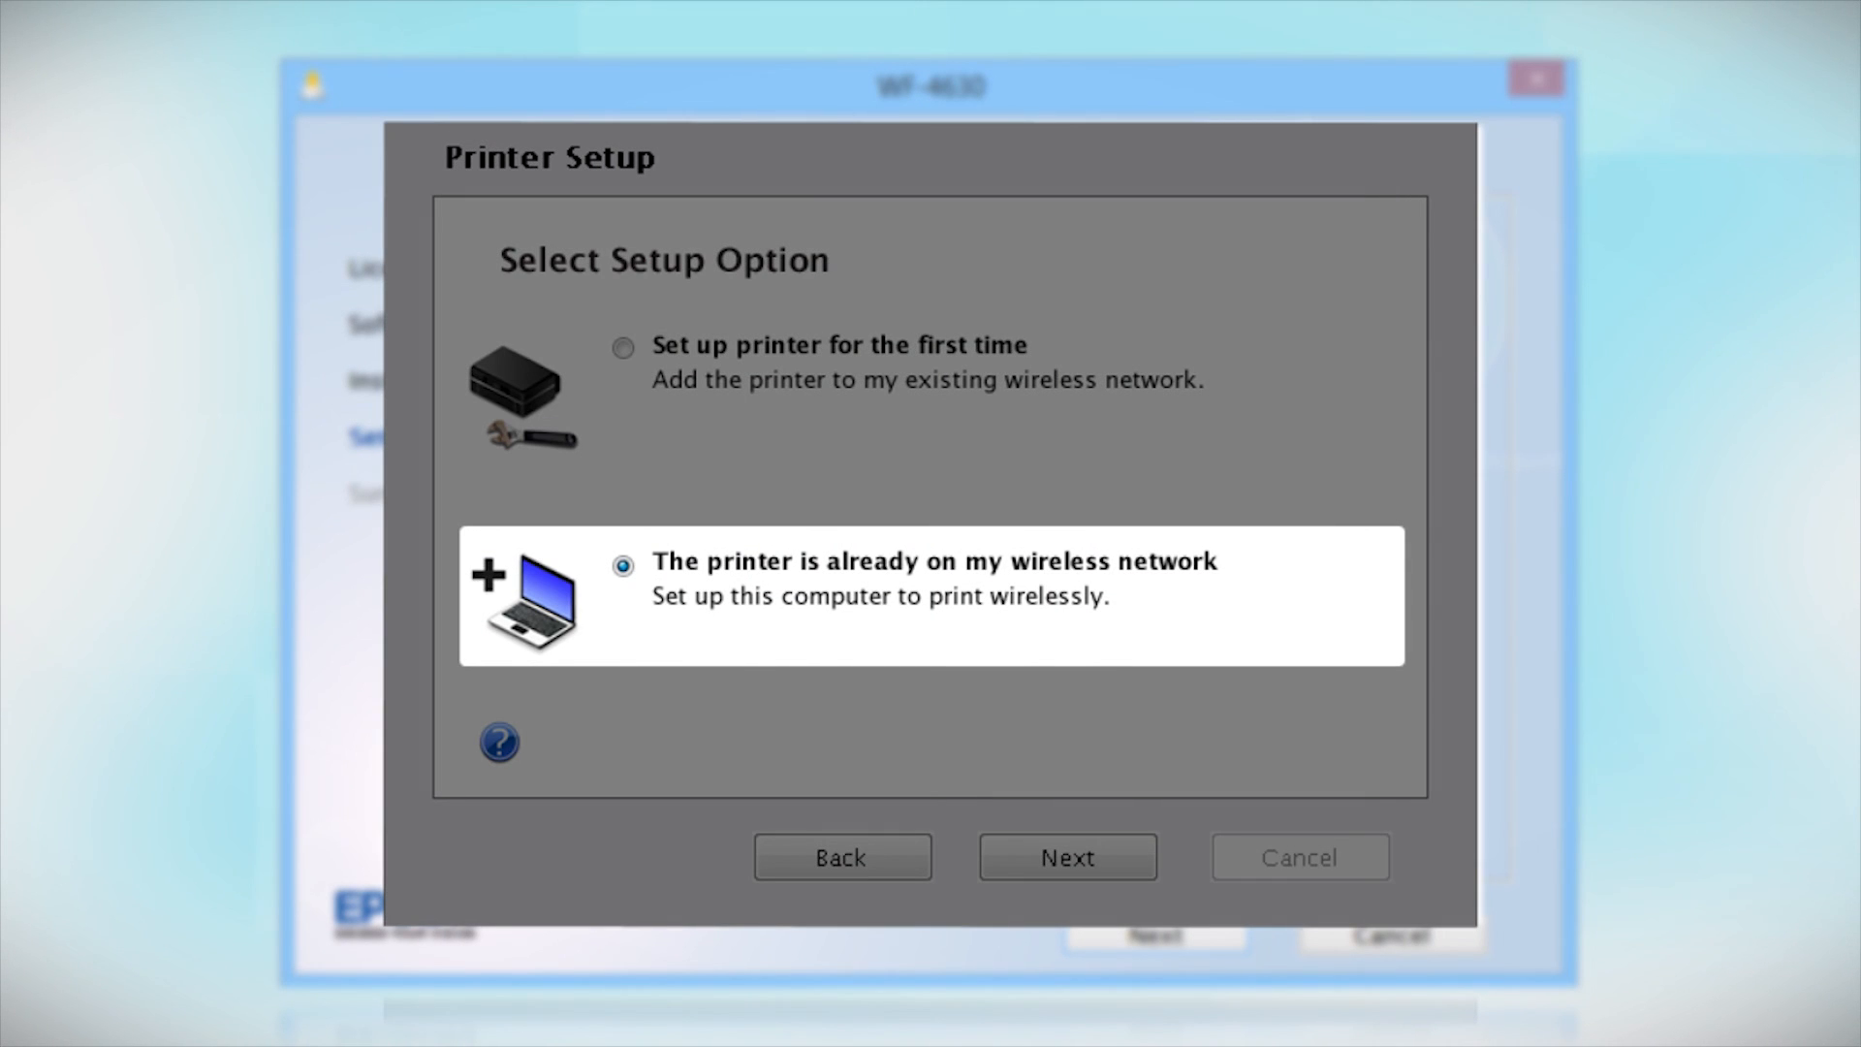